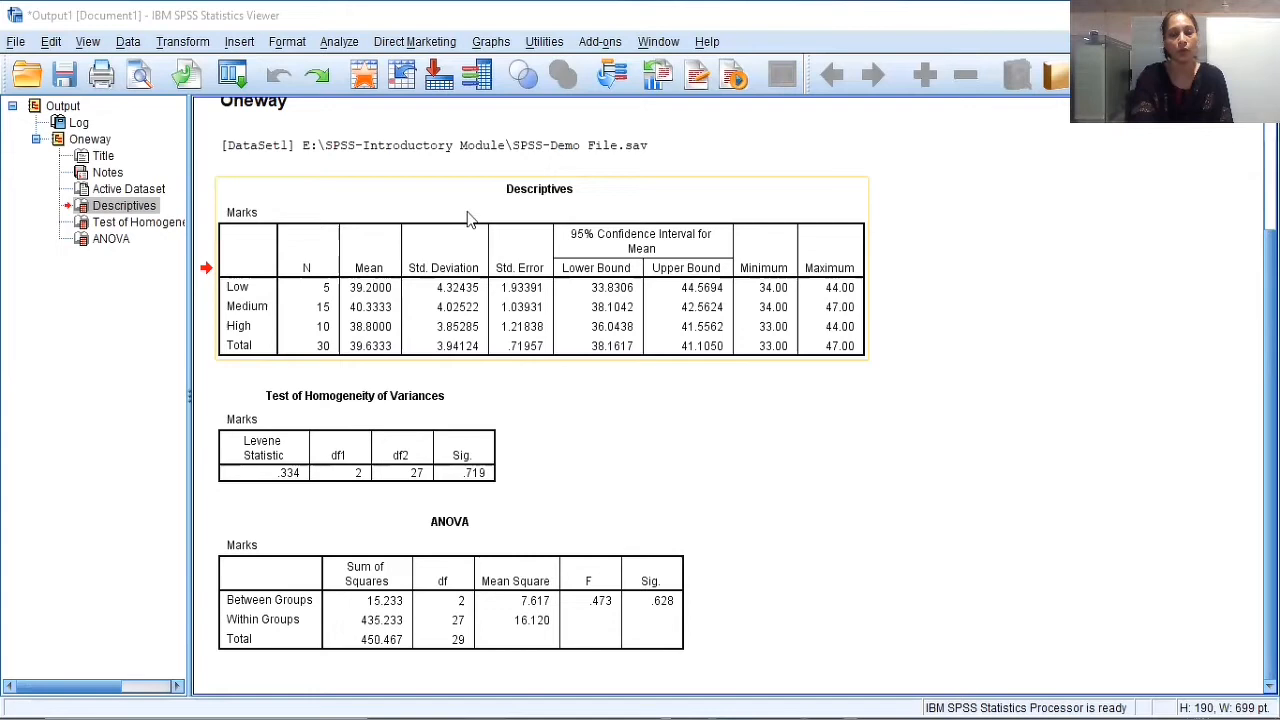
mouse_move(615, 258)
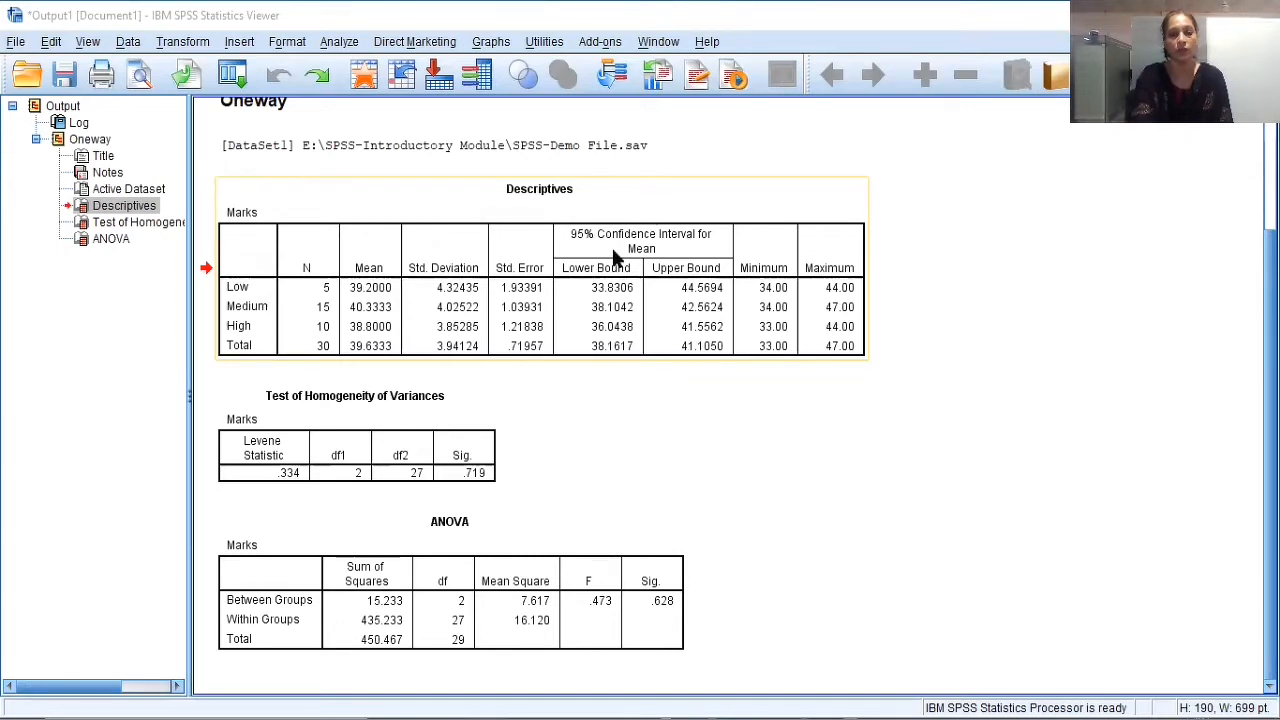
Right-click the Descriptives table in the Viewer to show its context menu
right_click(620, 260)
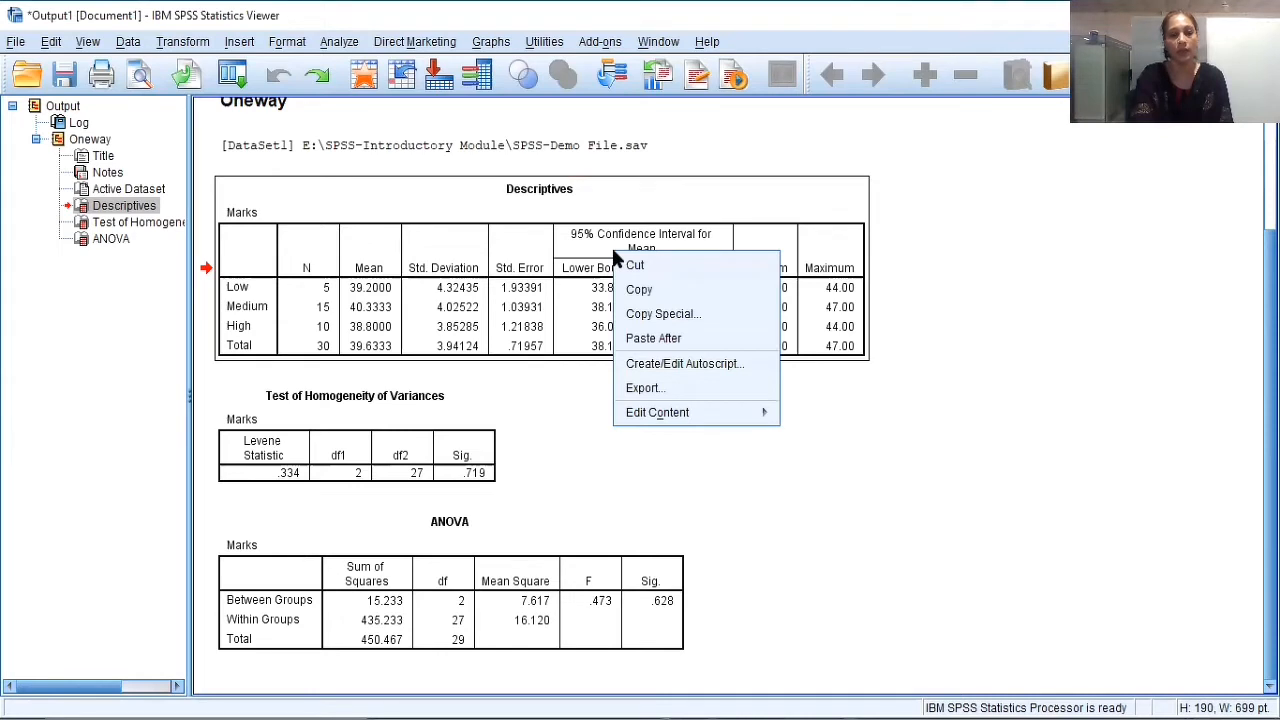
mouse_move(639, 289)
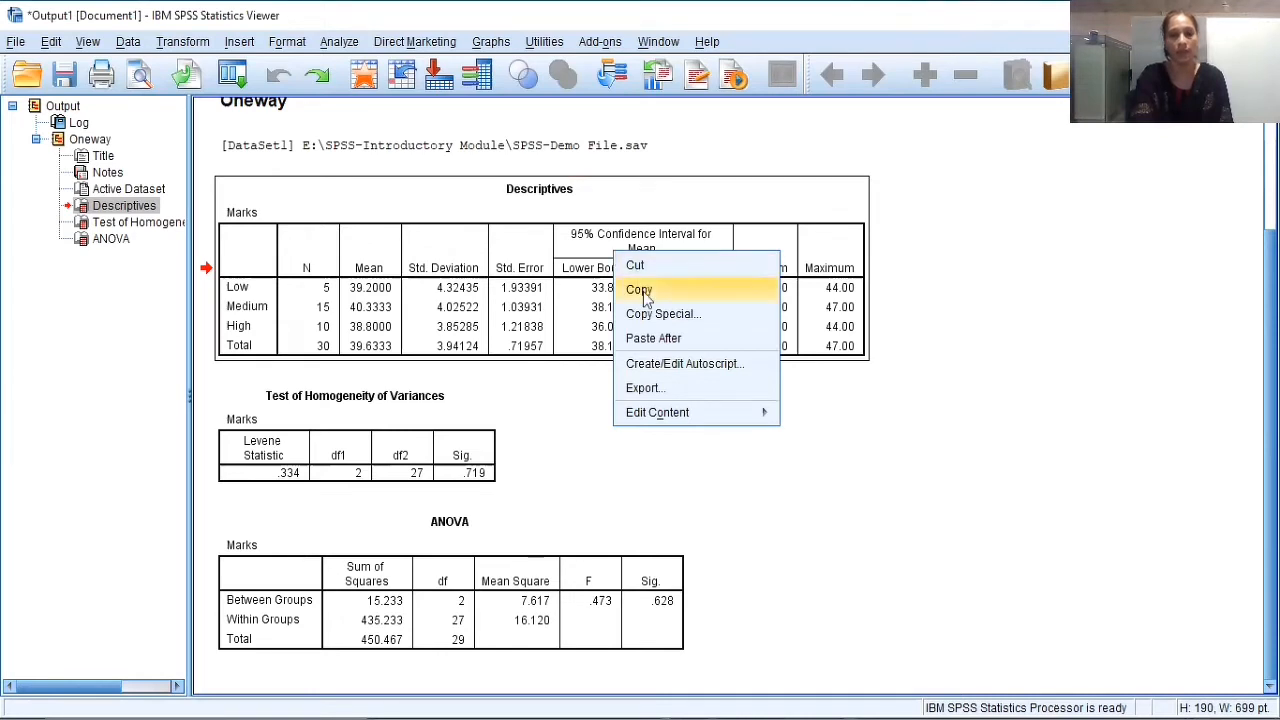
mouse_move(645, 388)
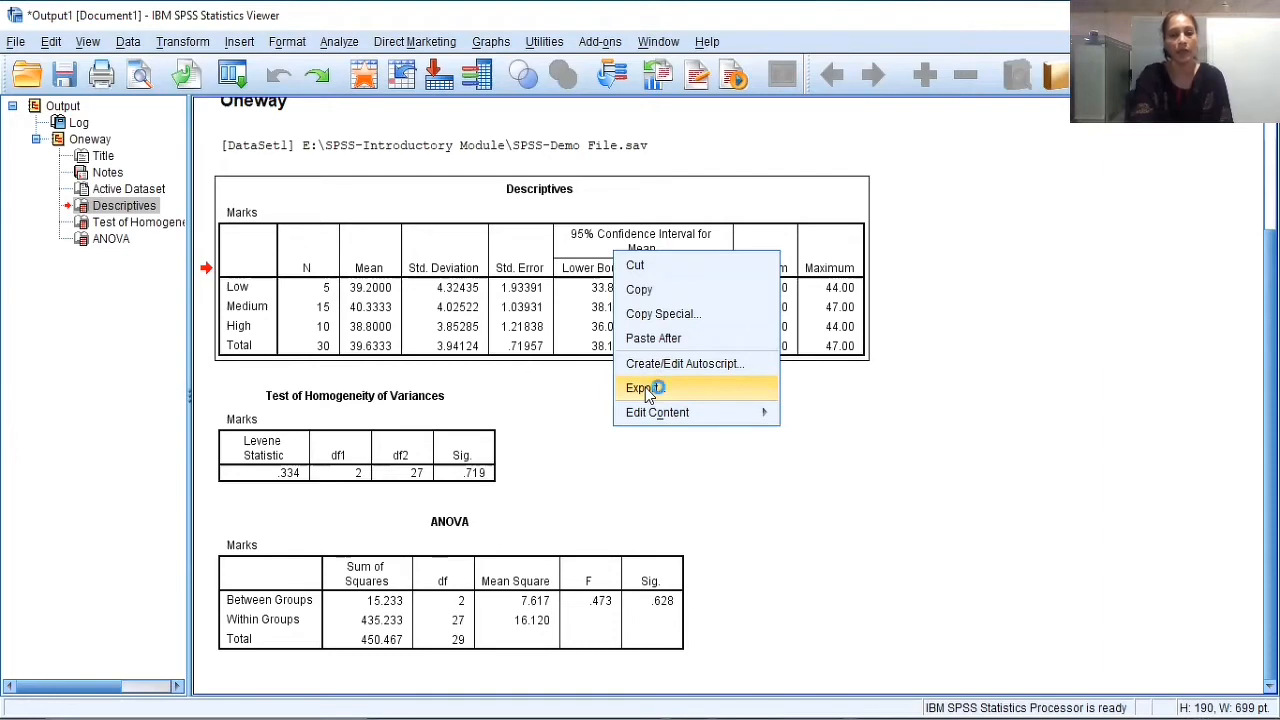
Open Export Output from the context menu and choose All objects to export
left_click(644, 388)
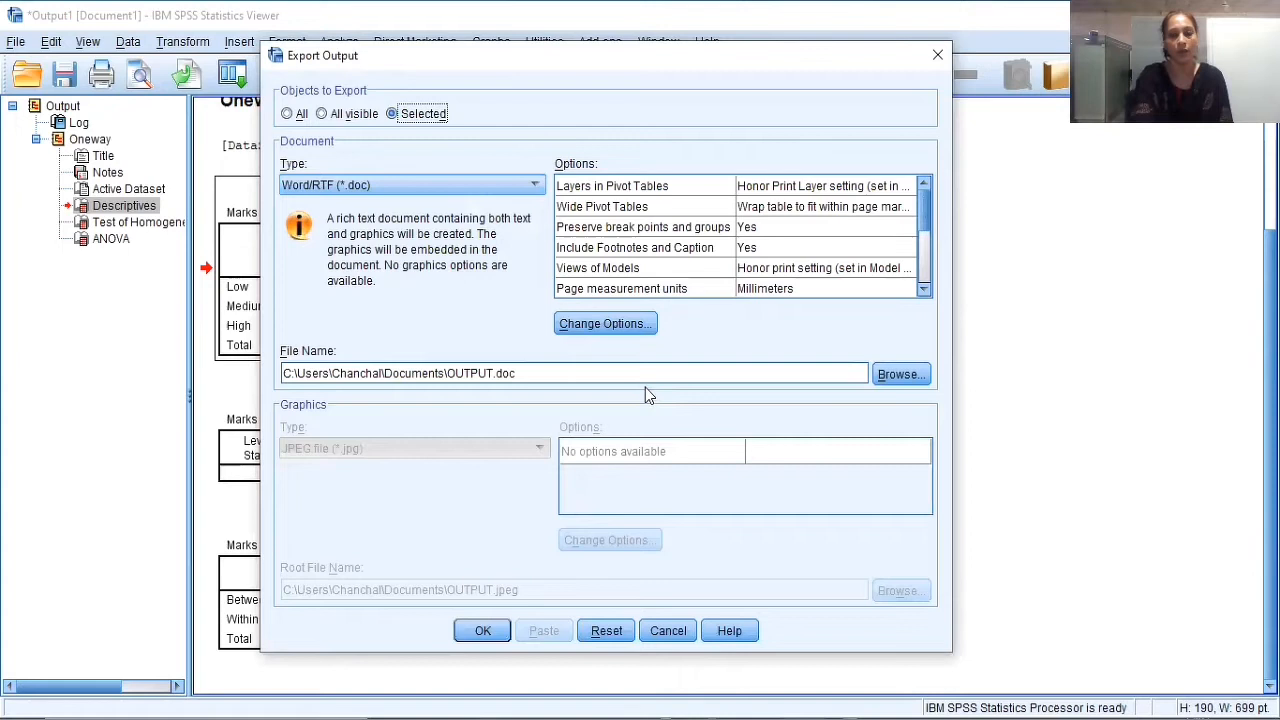
mouse_move(357, 62)
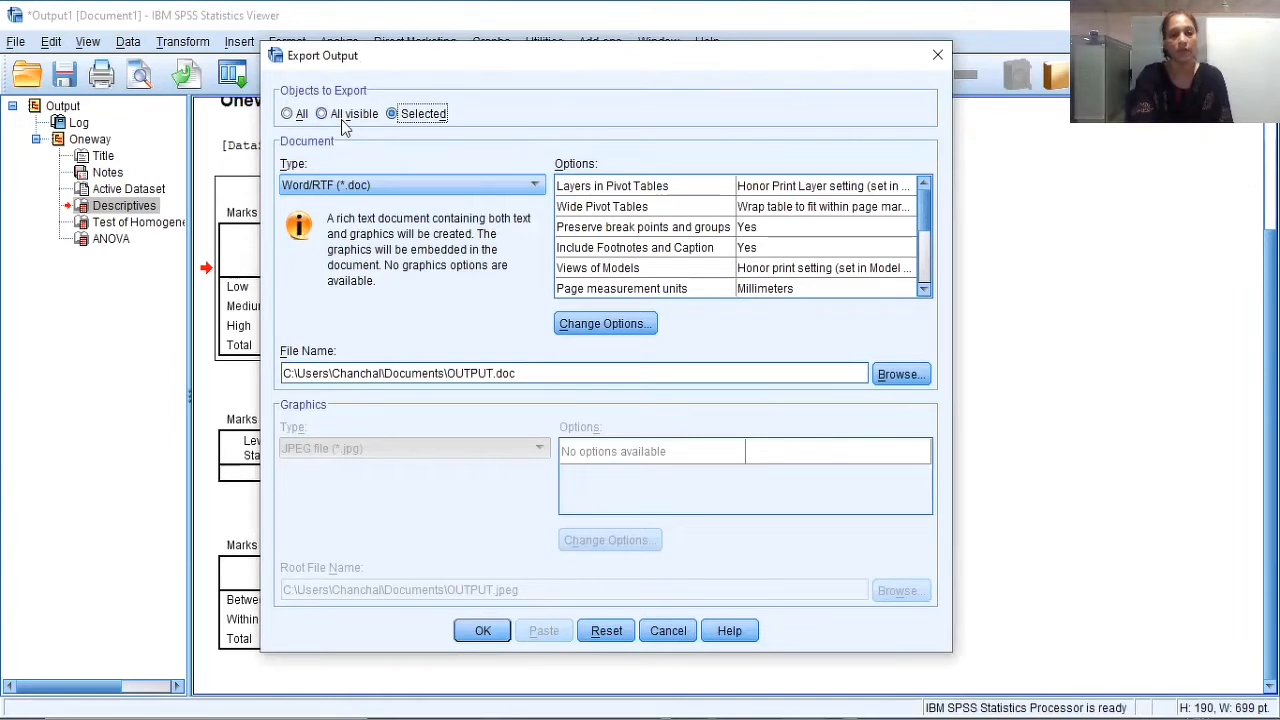
mouse_move(370, 130)
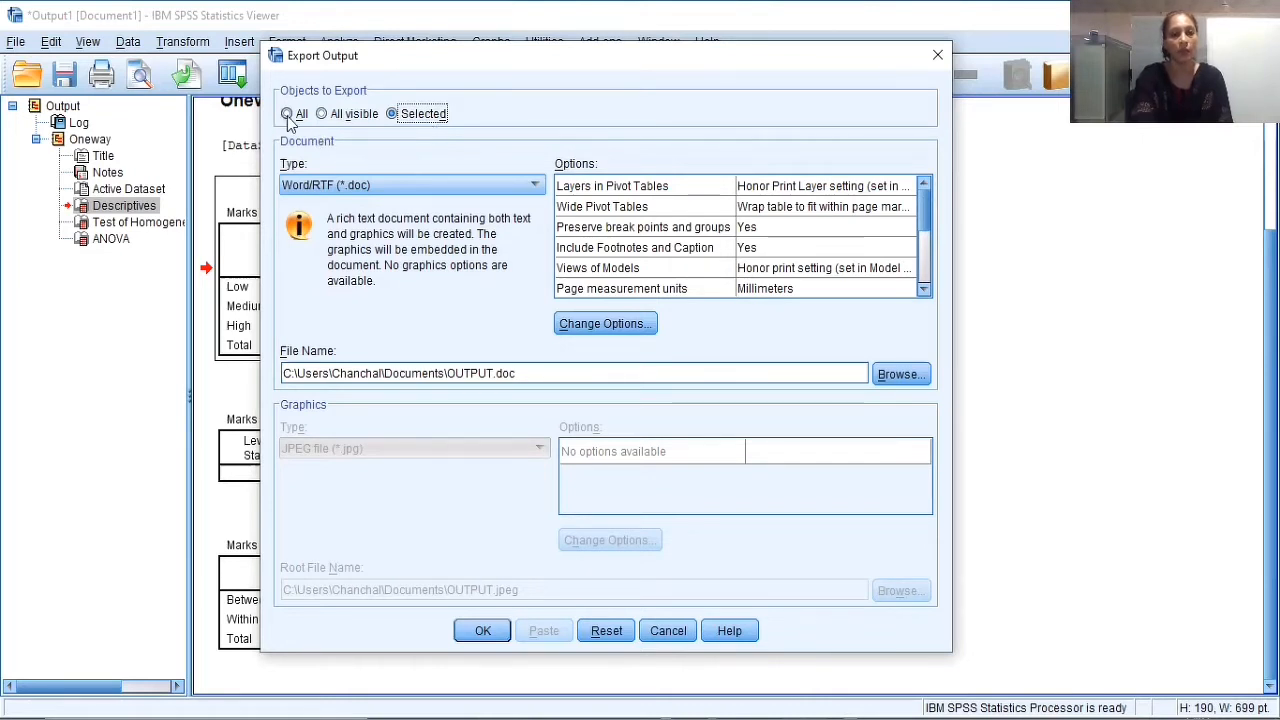
left_click(288, 113)
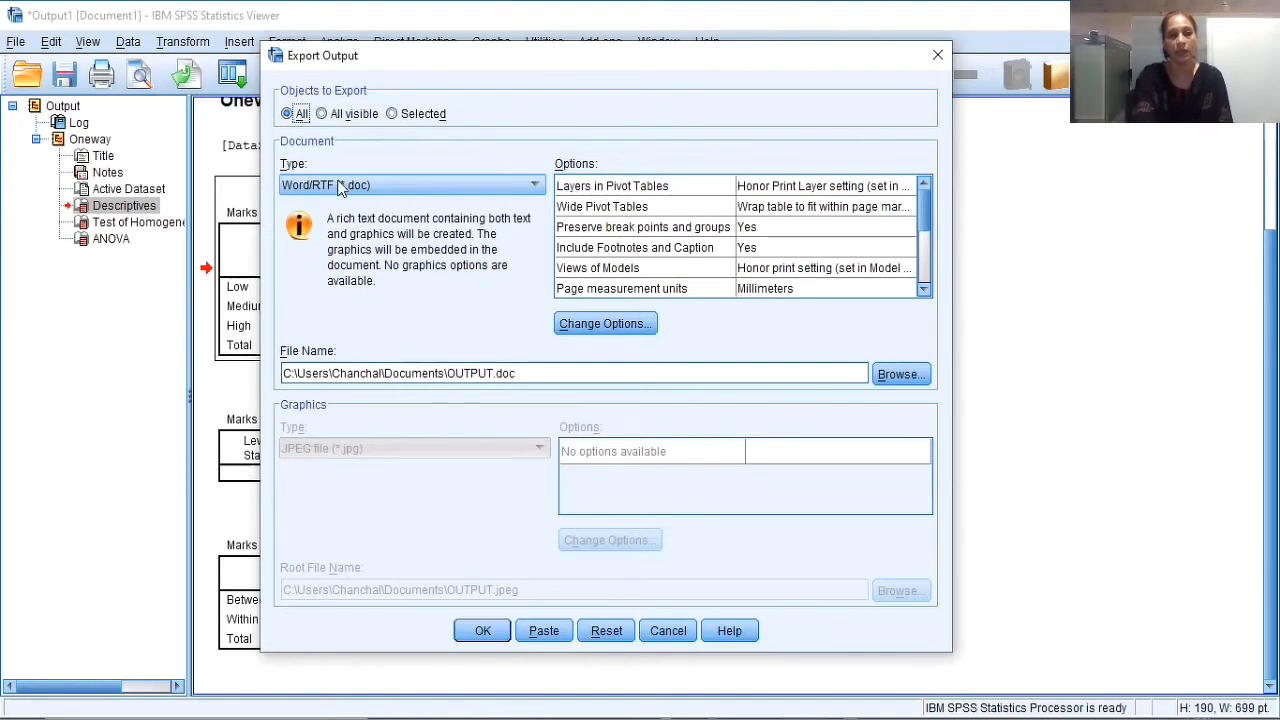
mouse_move(305, 188)
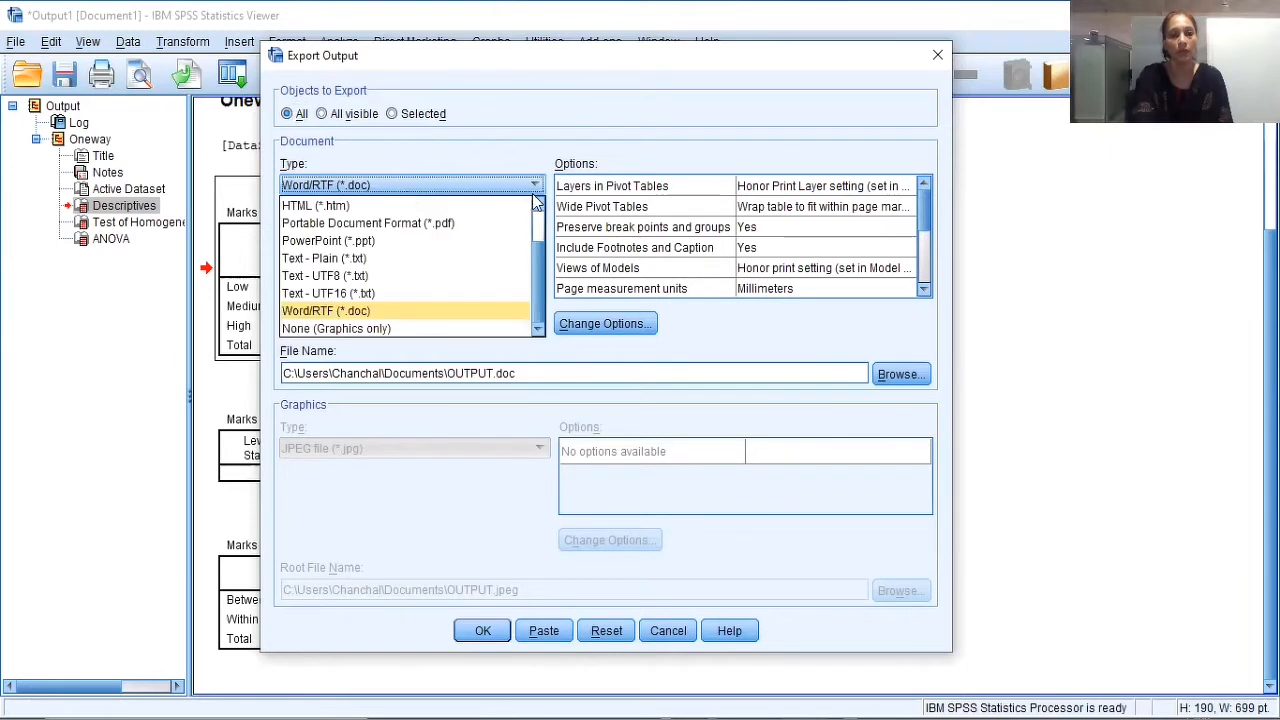
mouse_move(316, 205)
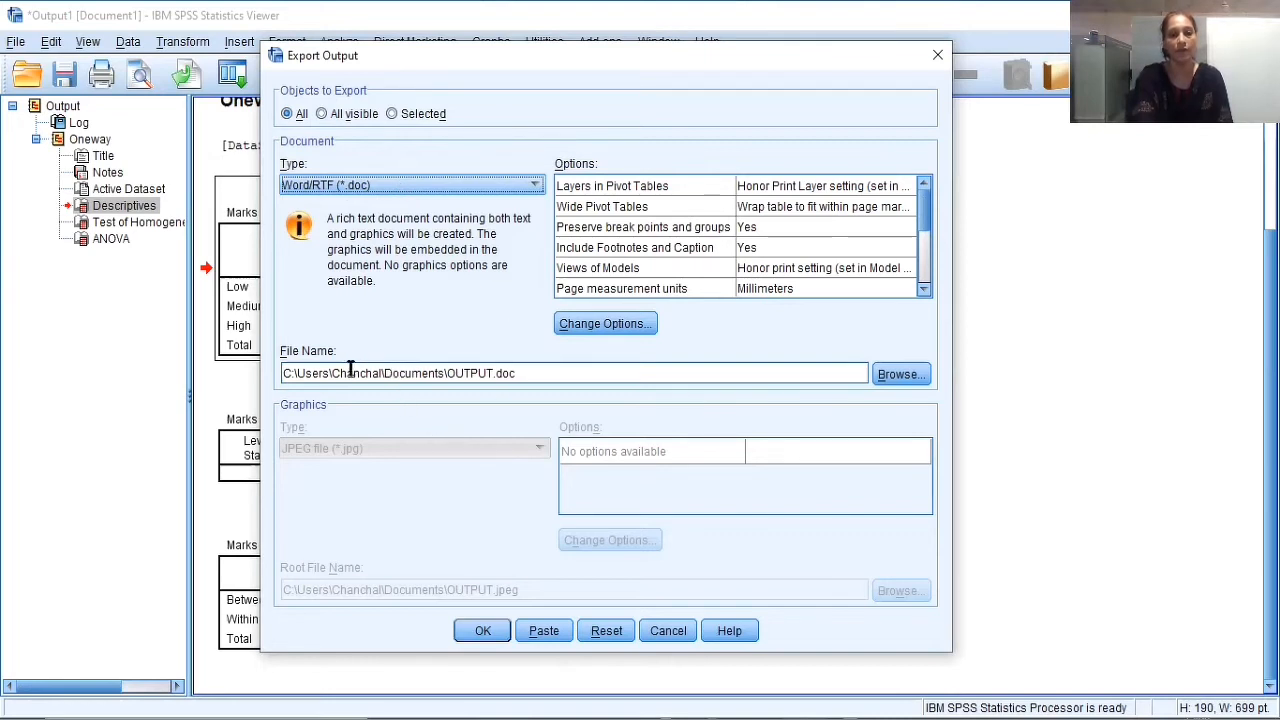
mouse_move(490, 402)
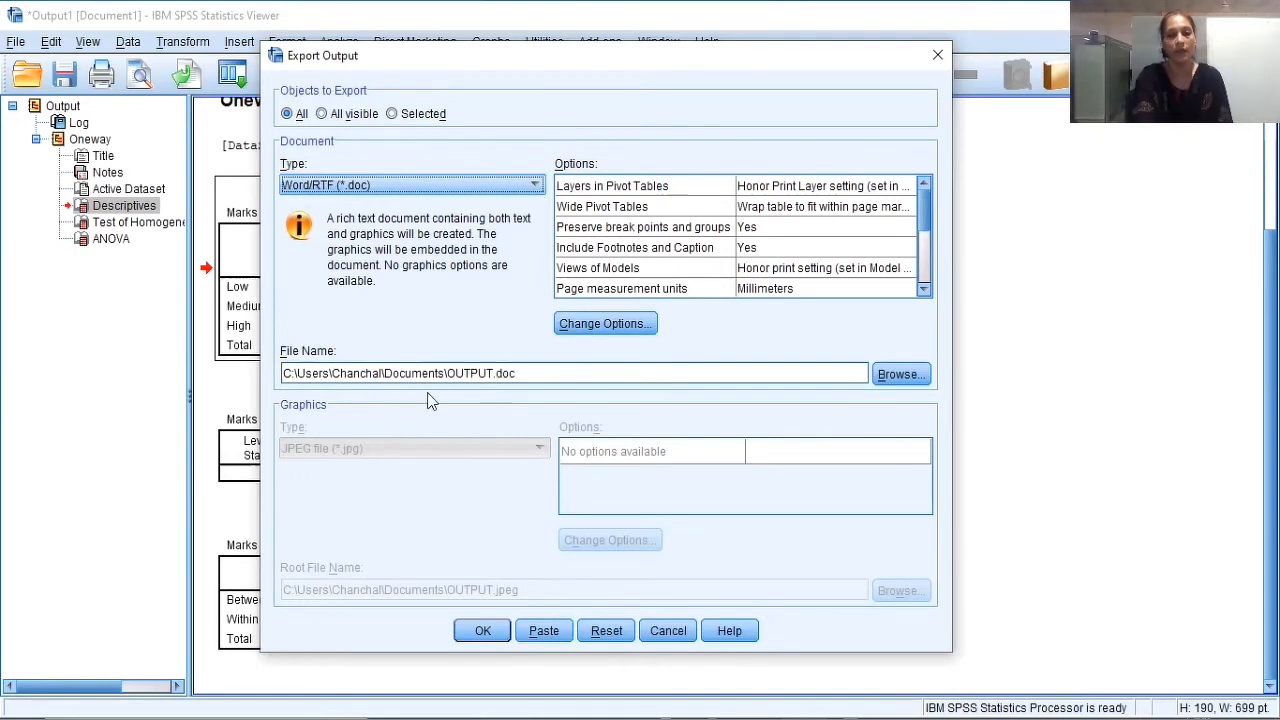
mouse_move(488, 400)
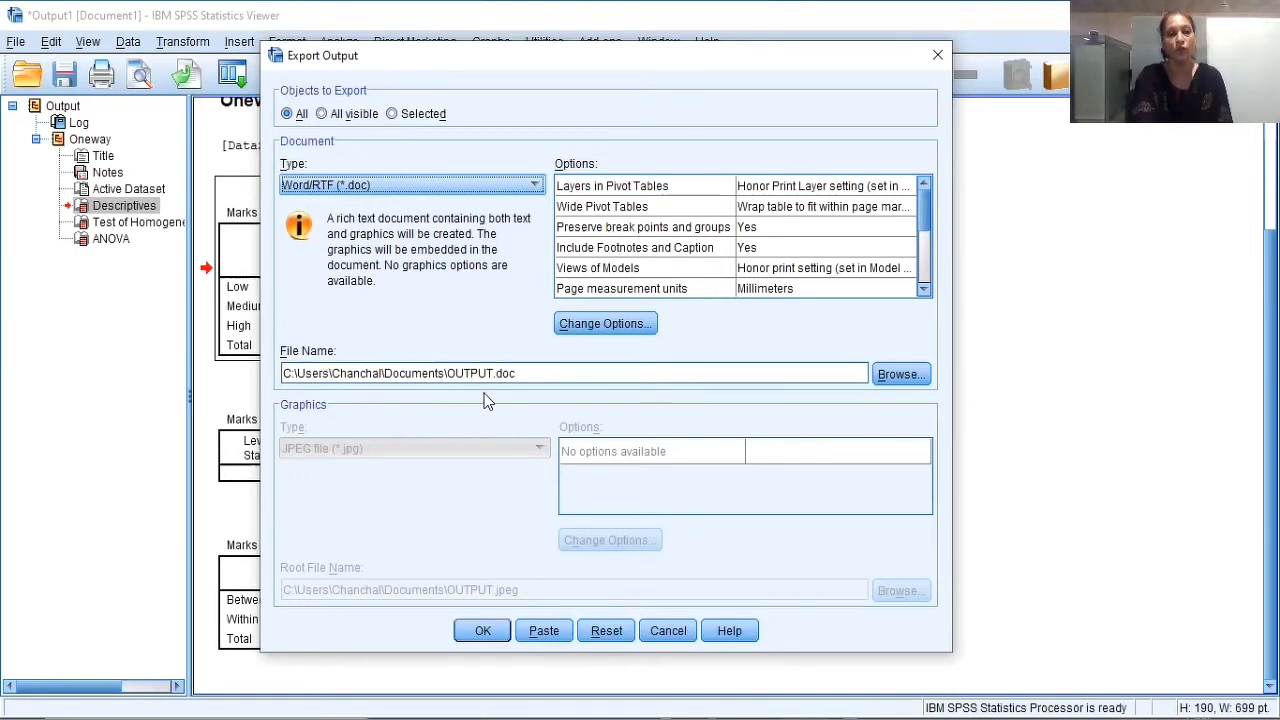
mouse_move(478, 389)
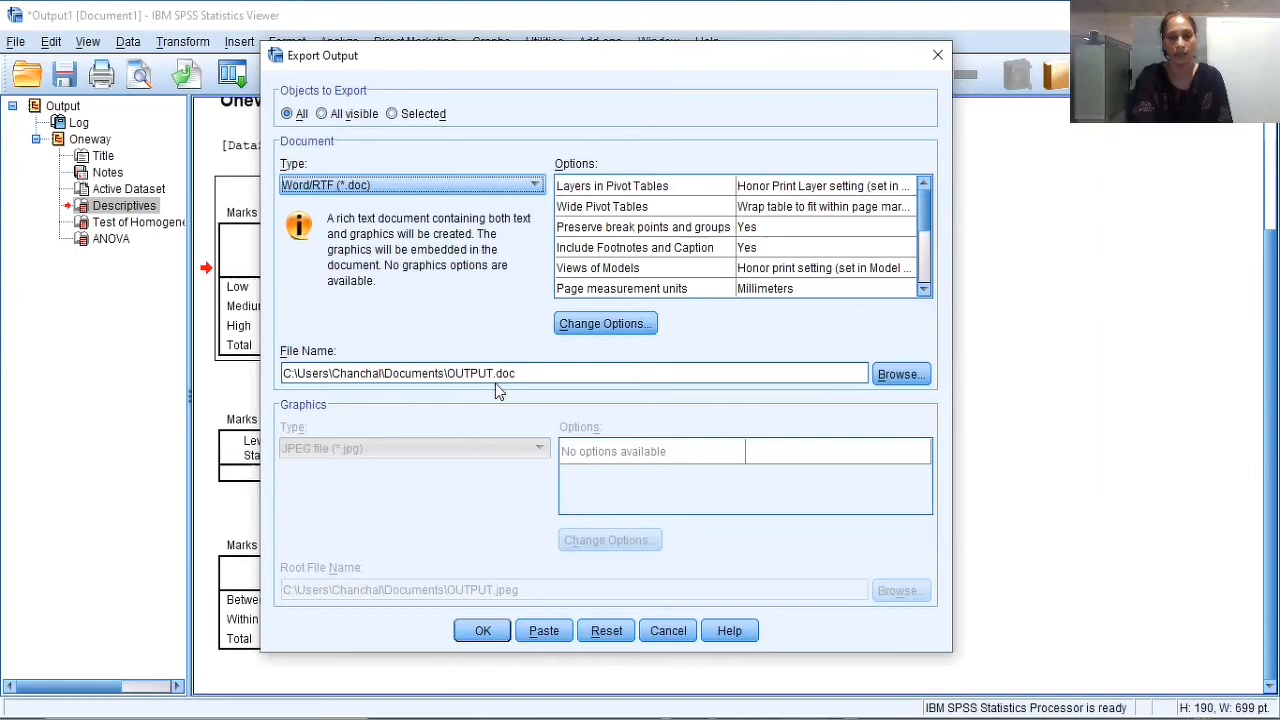
mouse_move(857, 407)
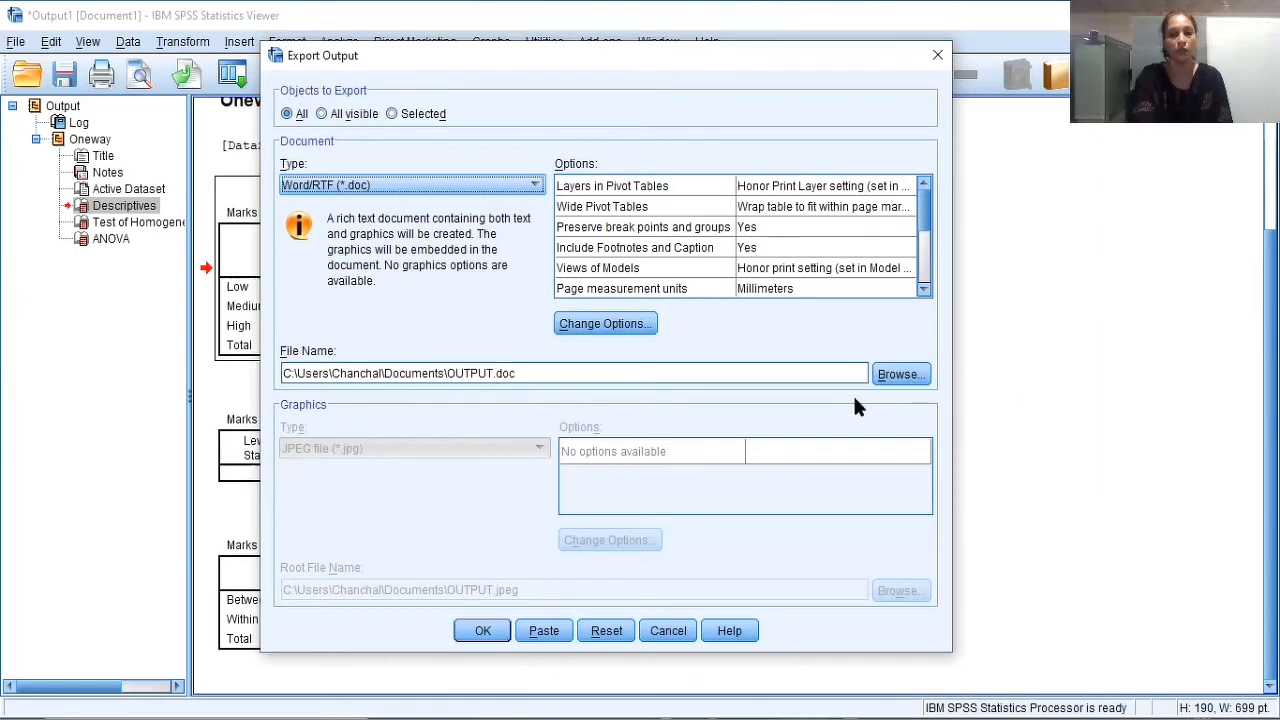
mouse_move(628, 432)
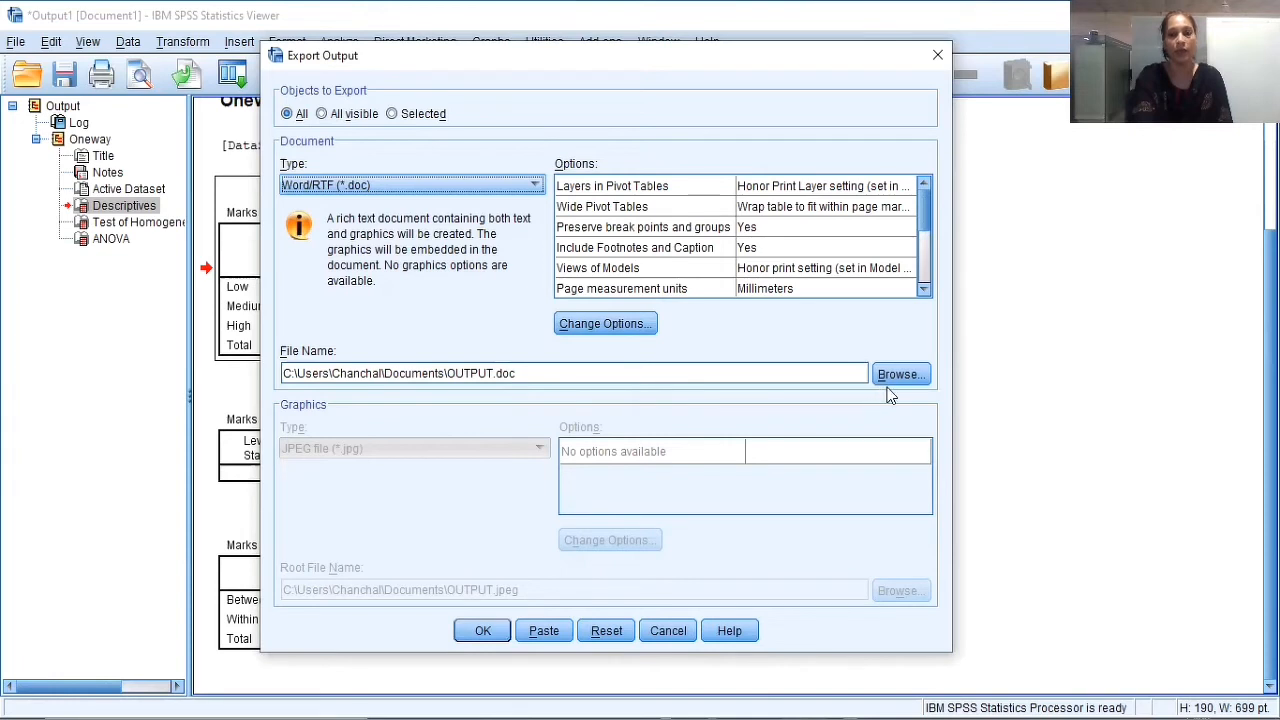
mouse_move(898, 380)
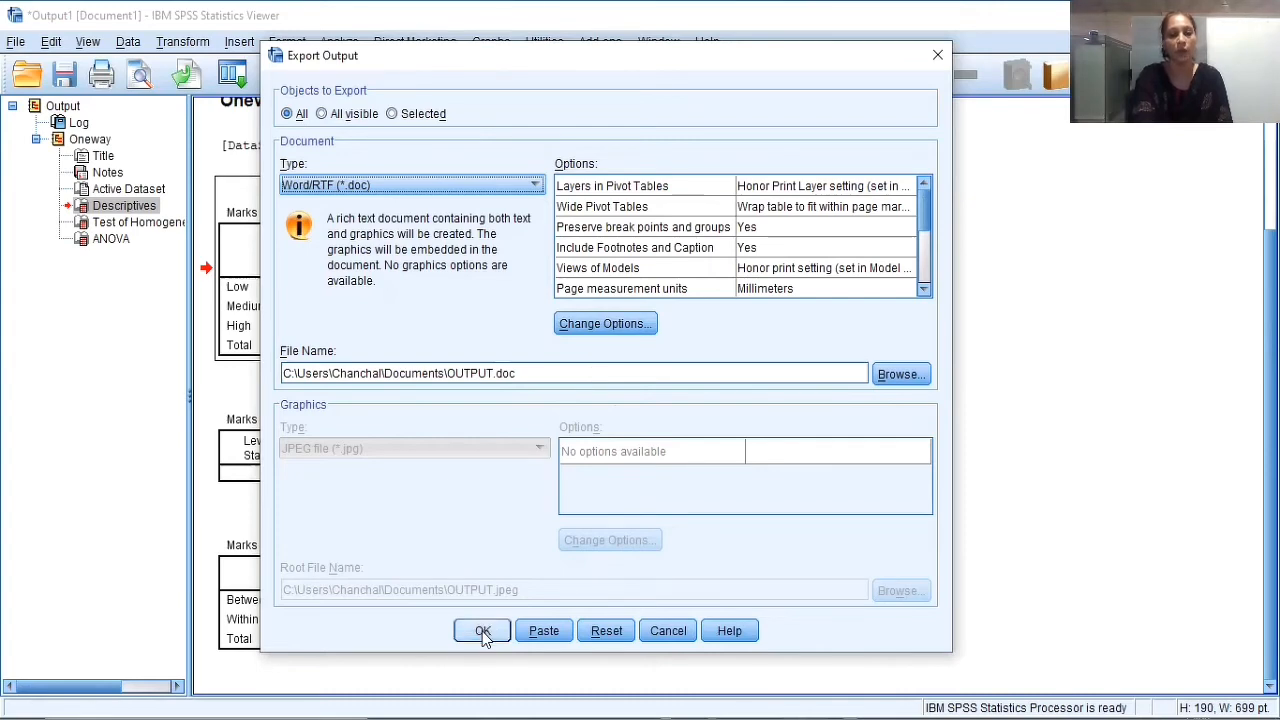
Confirm the export to Documents\OUTPUT.doc with OK
left_click(482, 630)
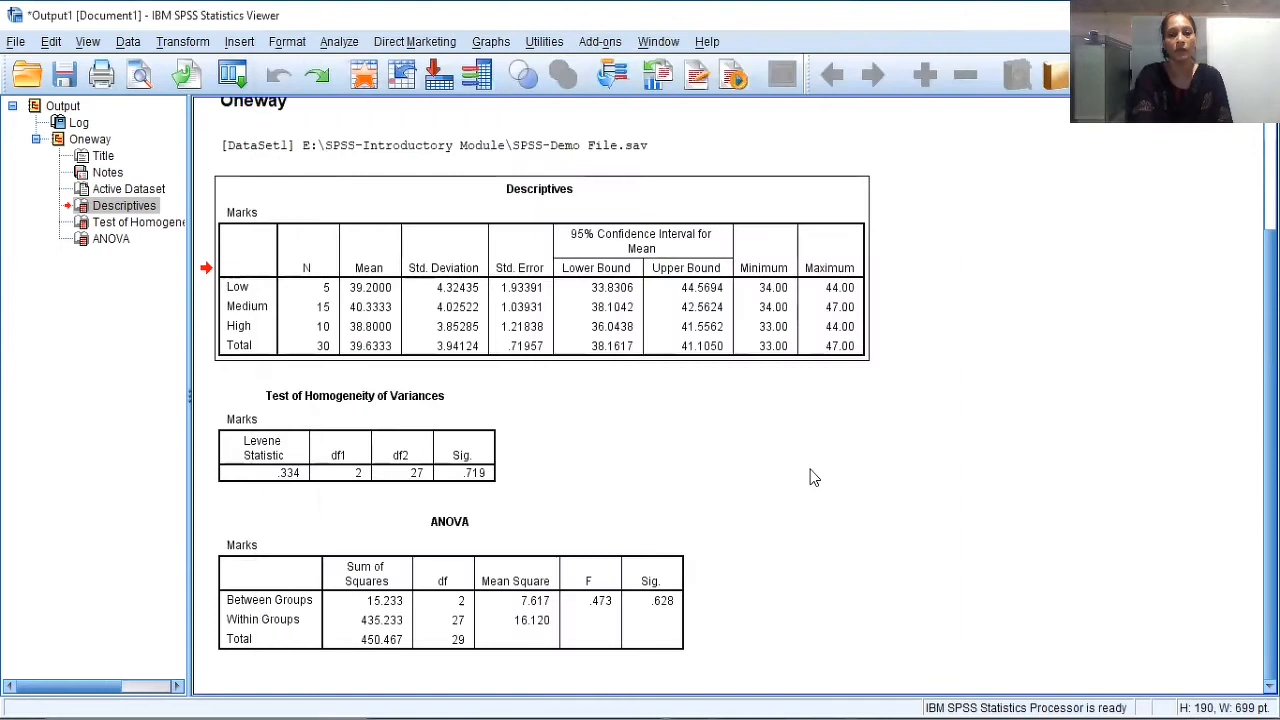
mouse_move(849, 453)
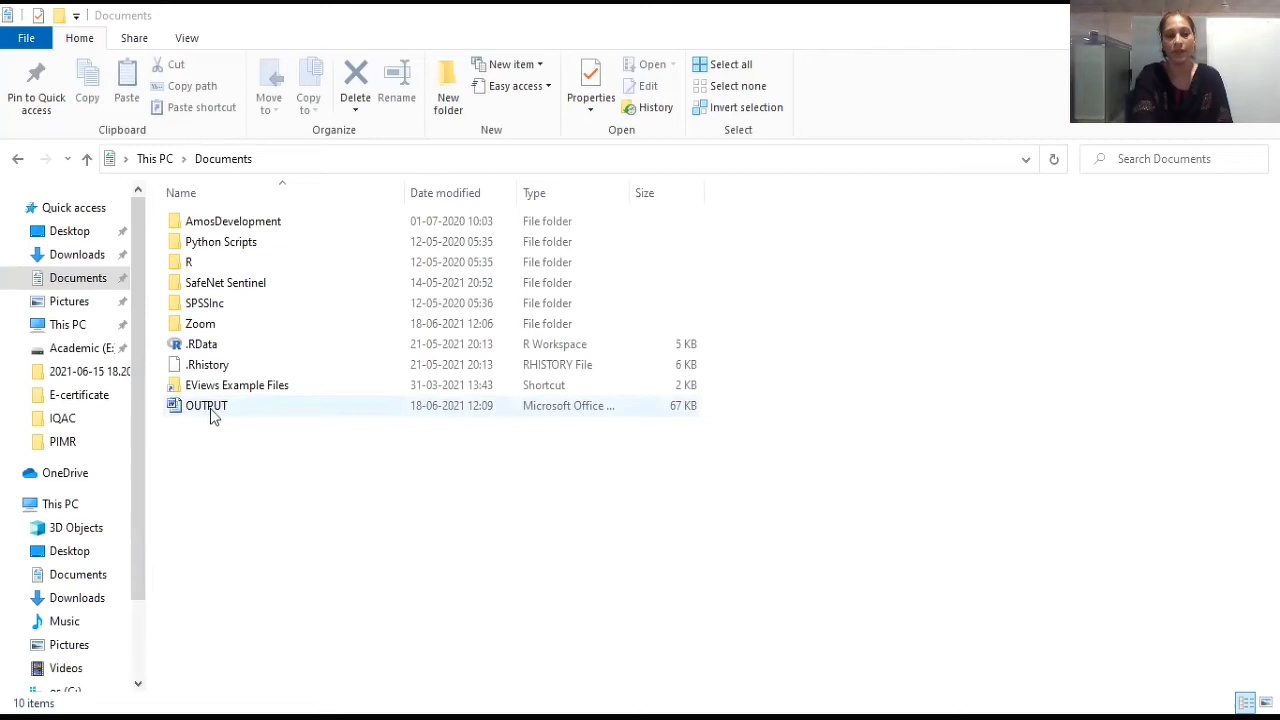
Open OUTPUT from the Documents folder in Microsoft Word
left_click(207, 405)
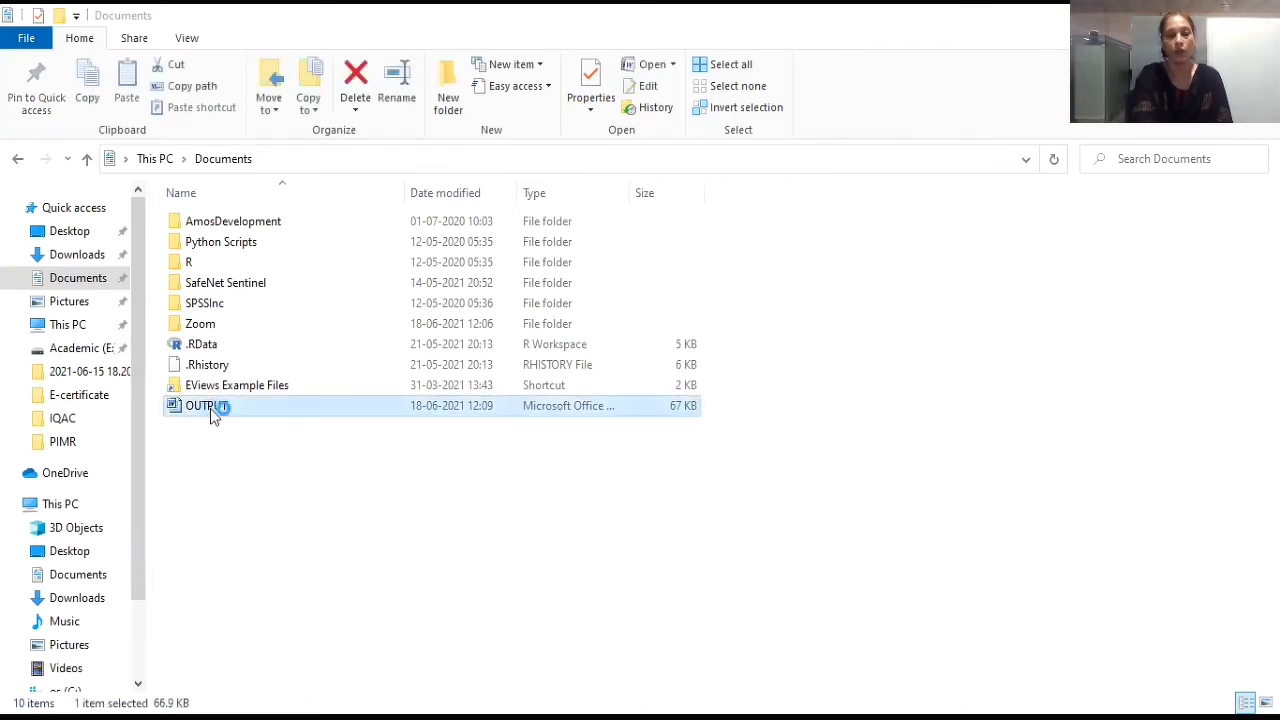
double_click(207, 405)
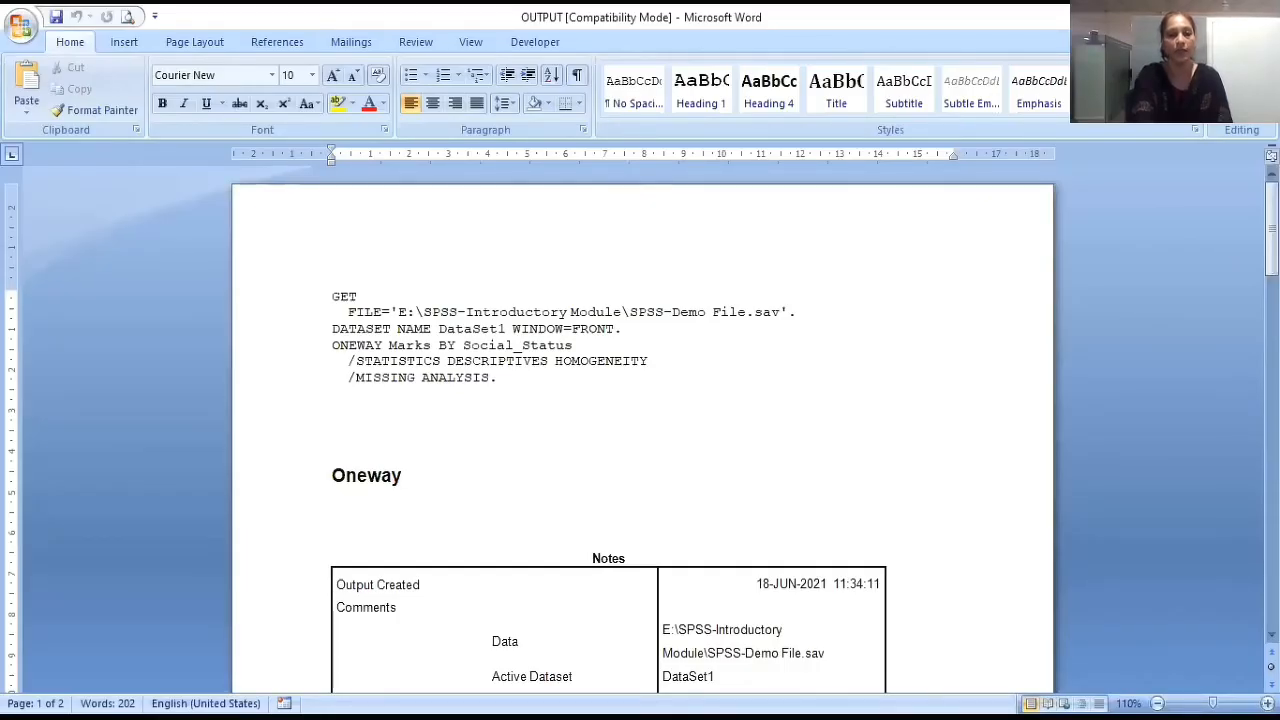
Scroll through OUTPUT.doc past Notes to the Descriptives, Homogeneity and ANOVA tables
scroll("down", 3)
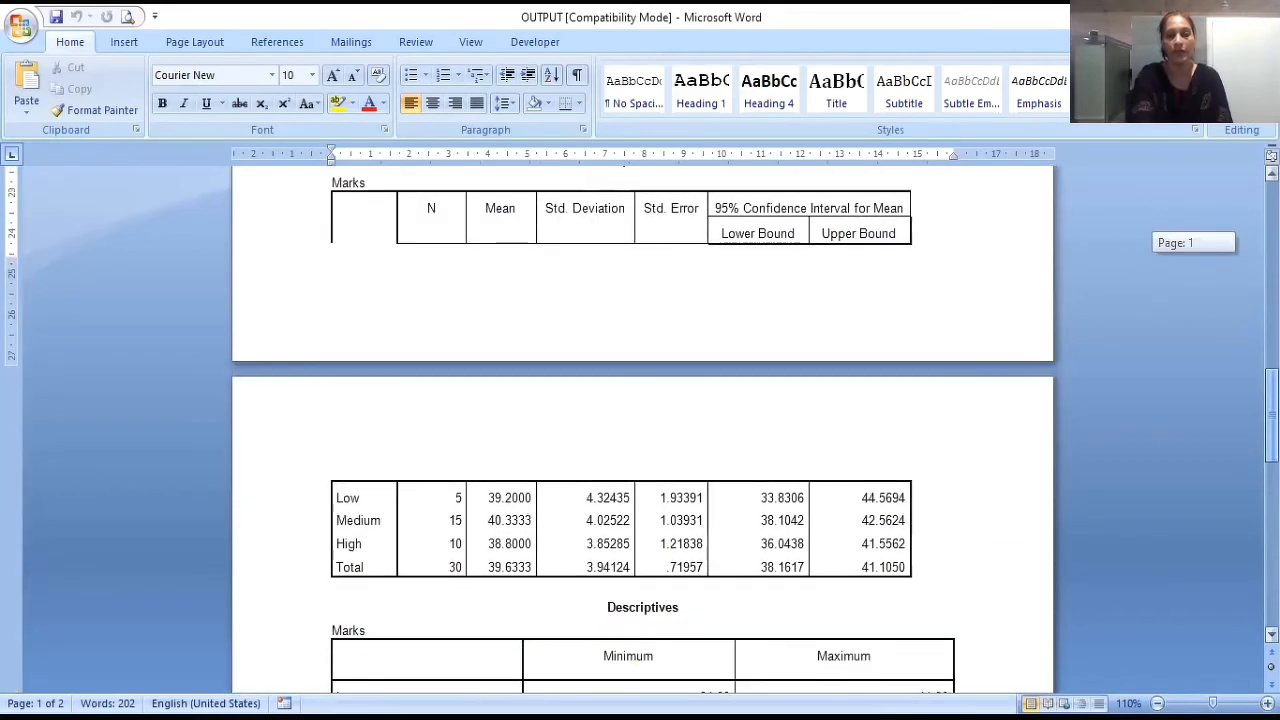
scroll("down", 3)
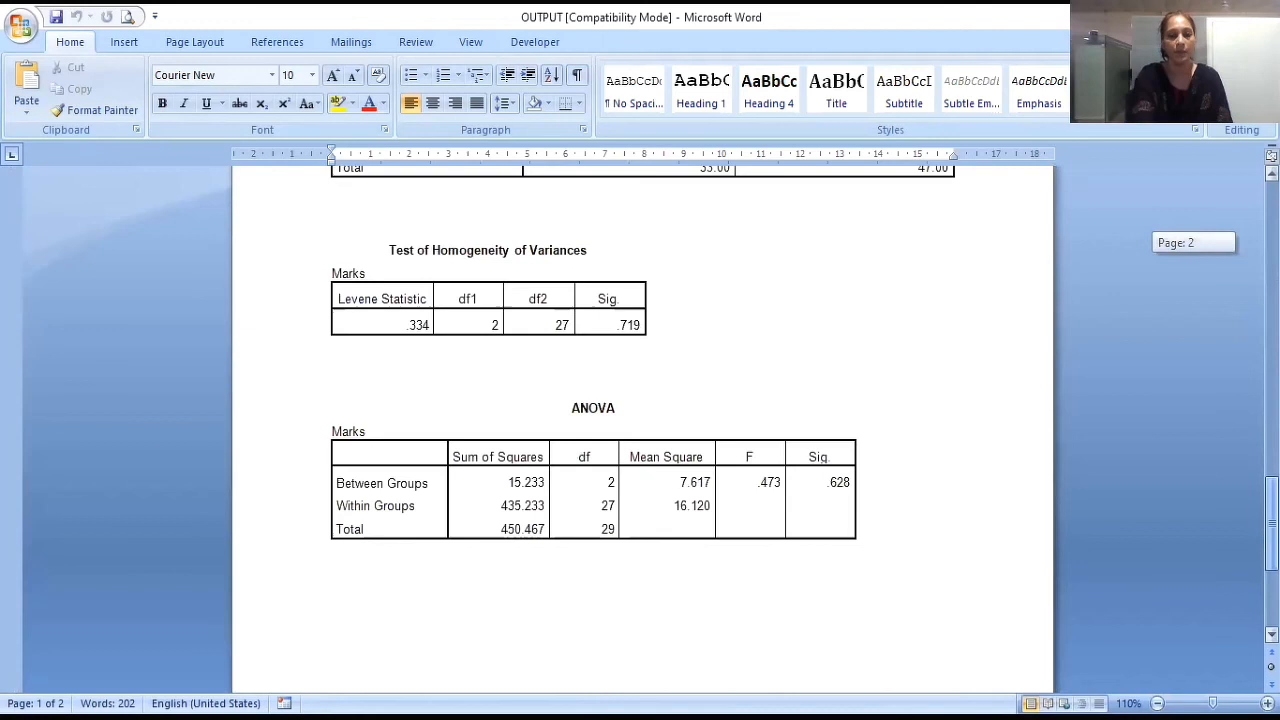
scroll("down", 3)
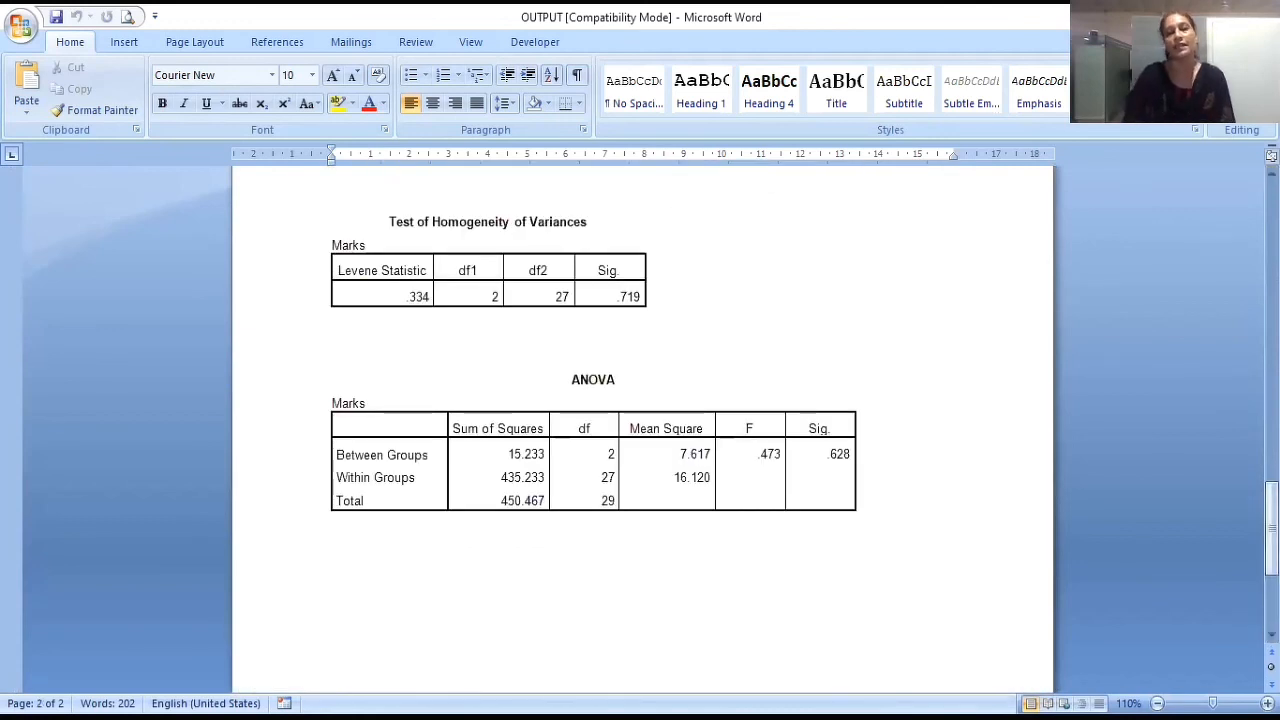